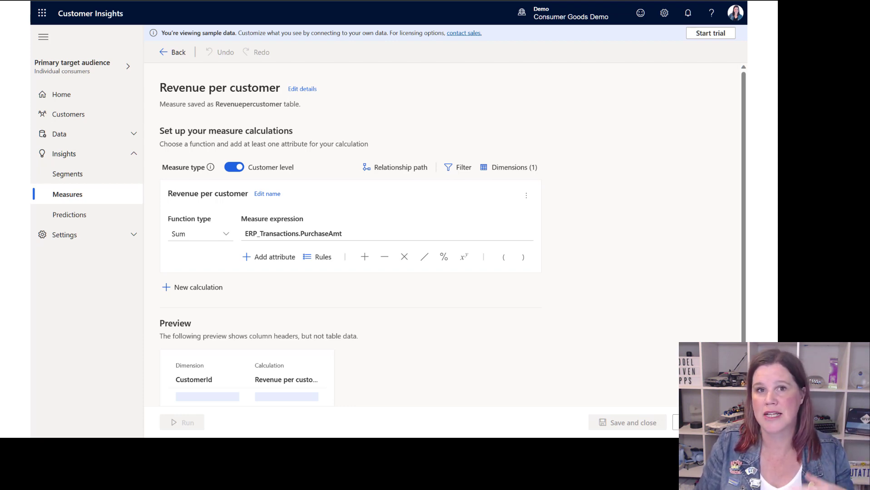
Show Feature Details for 'Qualify leads and route to sales when buying is likely'.
{"action": "left_click", "coordinate": [69, 214]}
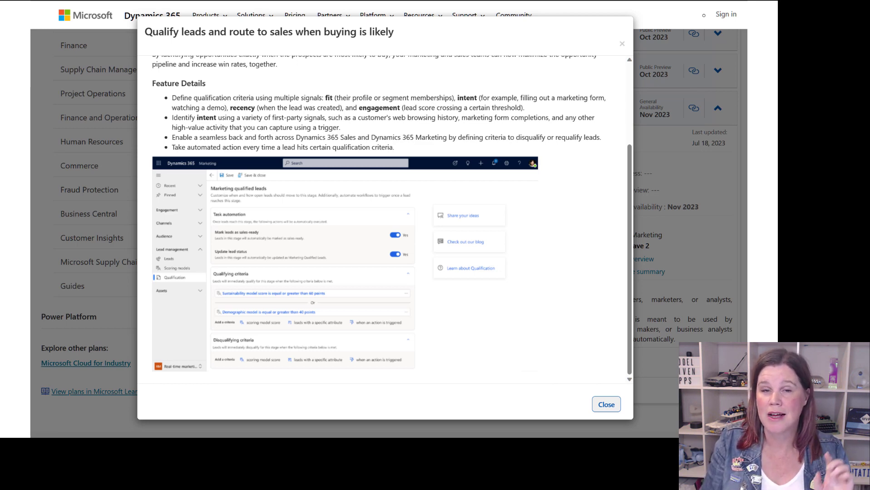
{"action": "left_click", "coordinate": [605, 404]}
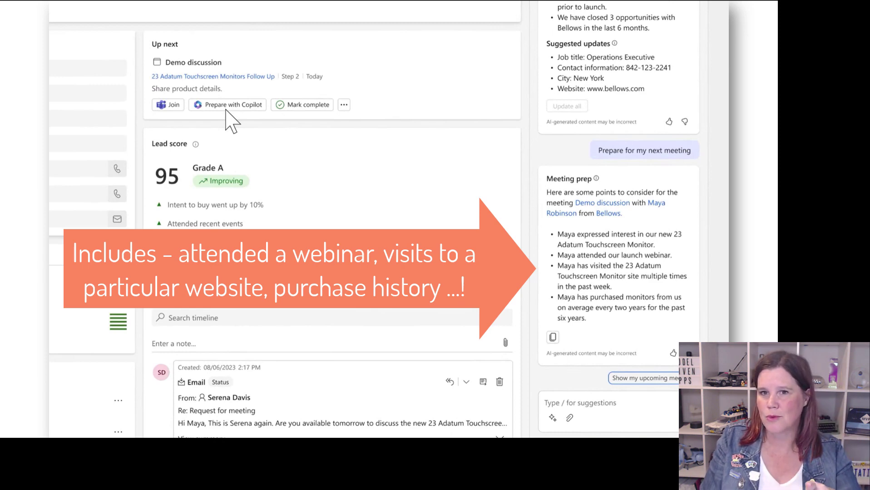
Generate Copilot meeting prep for the Demo discussion with Maya Robinson of Bellows.
{"action": "left_click", "coordinate": [168, 105]}
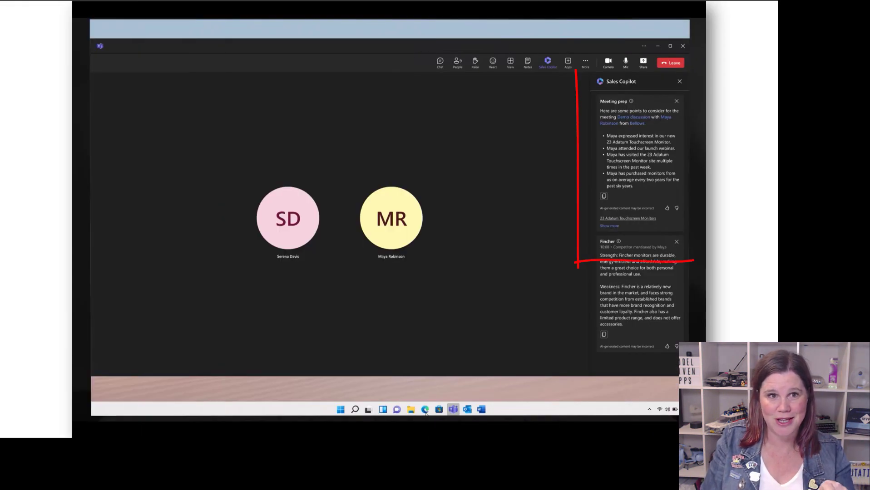